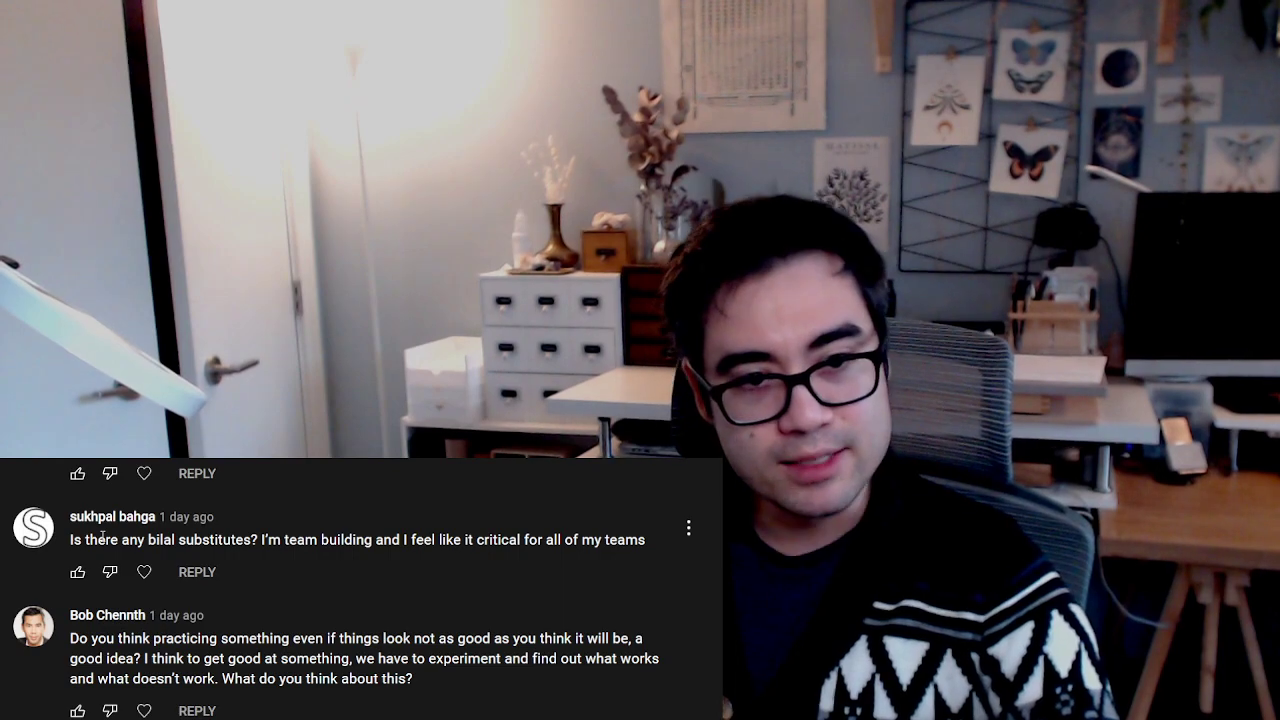
drag(249, 539, 322, 539)
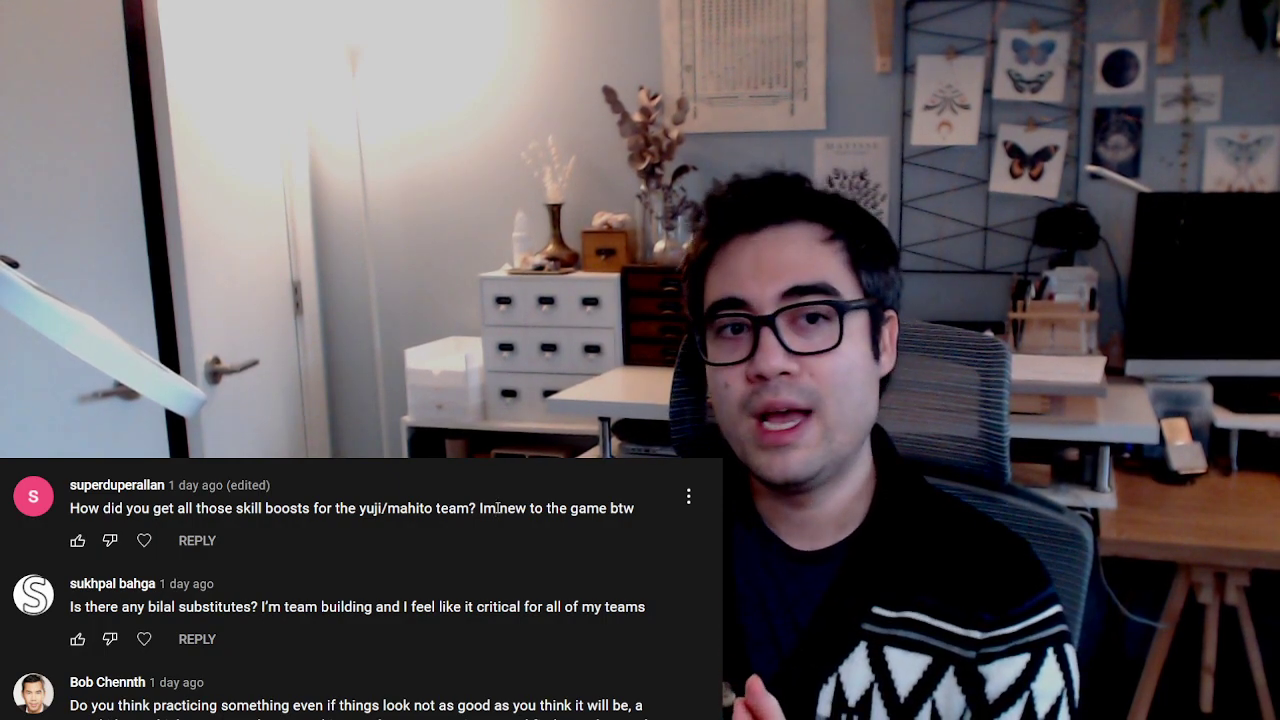
scroll(down, 3)
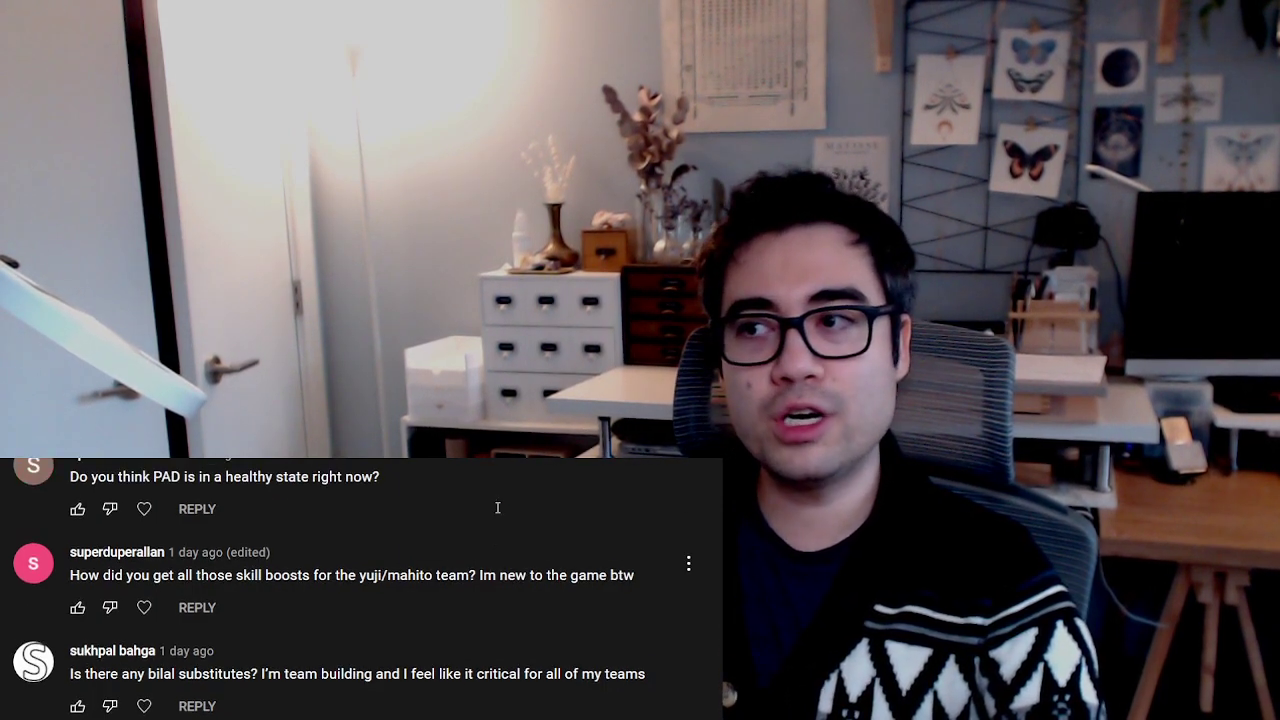